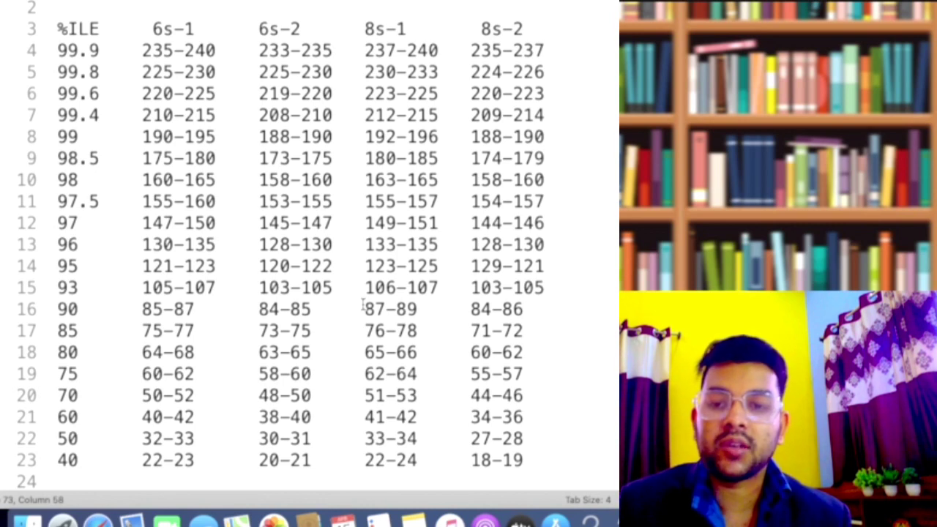
Step: Scroll past the percentile-vs-marks table to the CUTOFF table and Important Topics/Chapters list
{"action": "scroll", "scroll_direction": "down", "scroll_amount": 3}
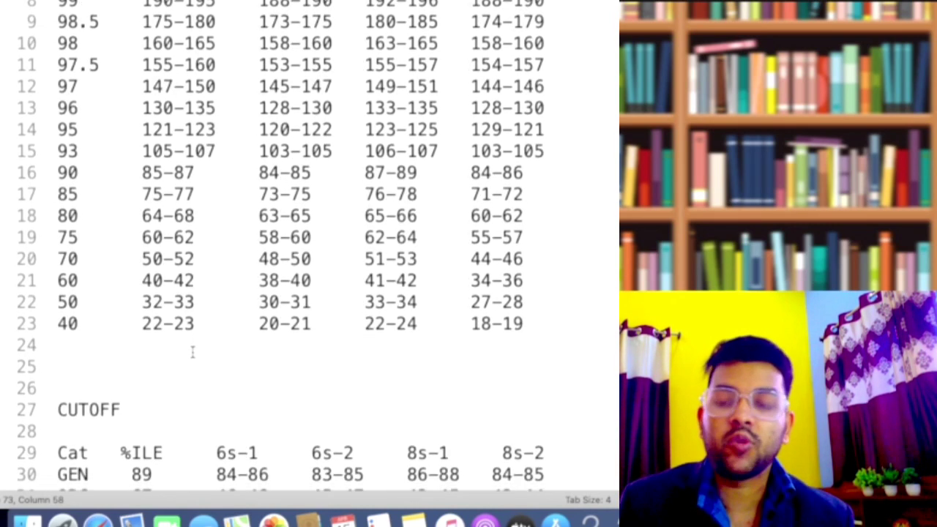
{"action": "scroll", "scroll_direction": "down", "scroll_amount": 3}
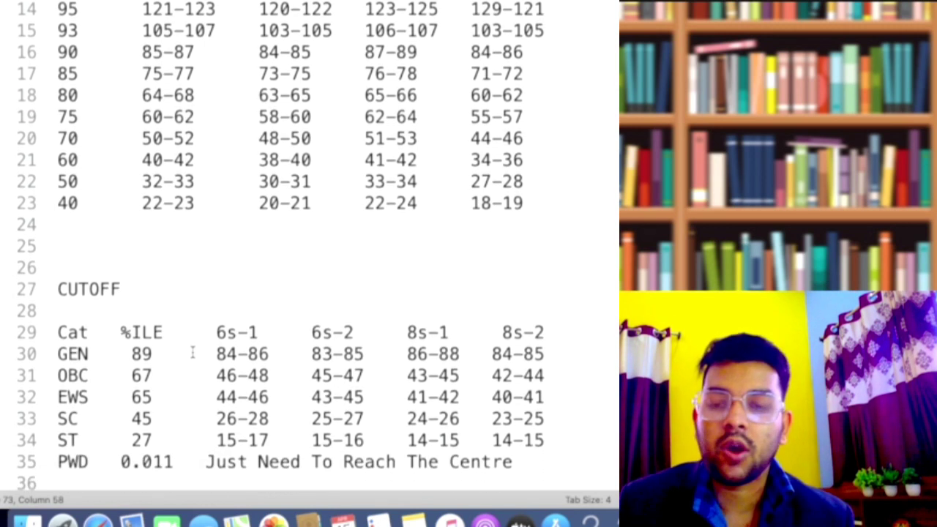
{"action": "scroll", "scroll_direction": "down", "scroll_amount": 3}
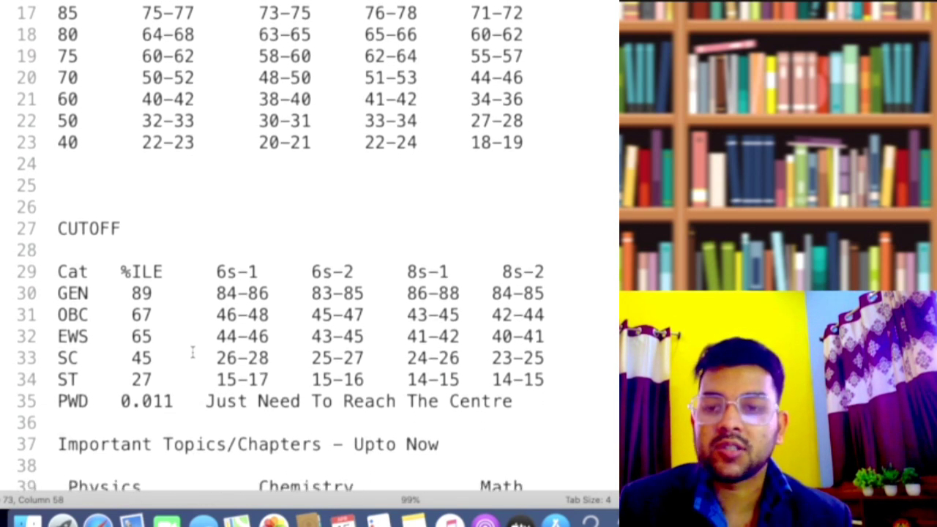
{"action": "scroll", "scroll_direction": "down", "scroll_amount": 3}
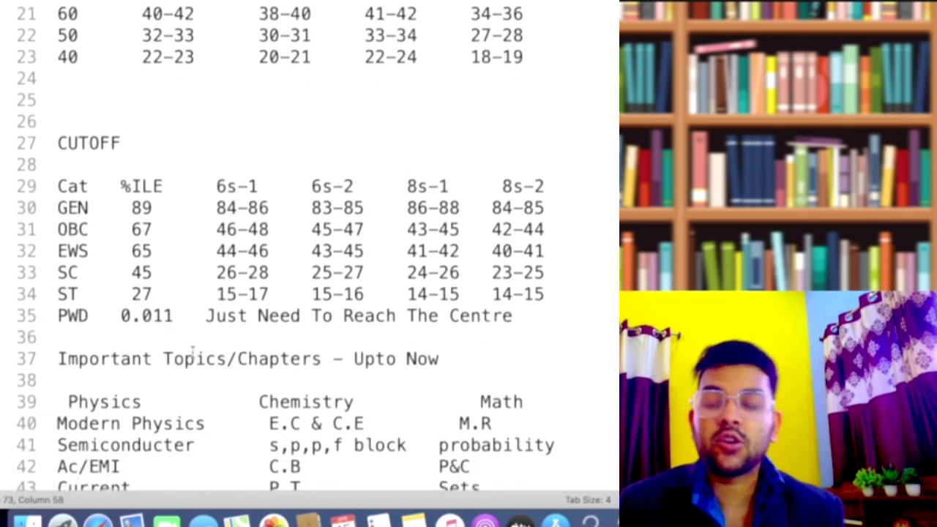
{"action": "scroll", "scroll_direction": "down", "scroll_amount": 3}
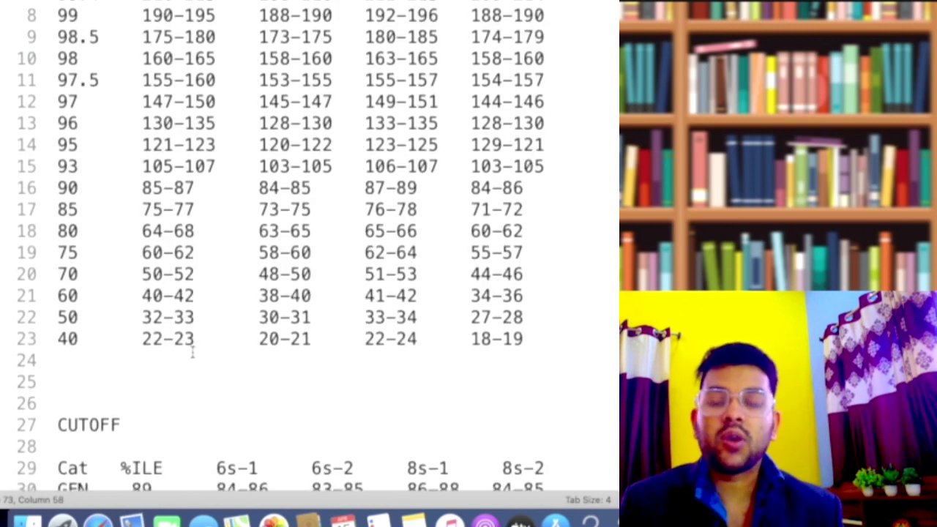
{"action": "scroll", "scroll_direction": "down", "scroll_amount": 3}
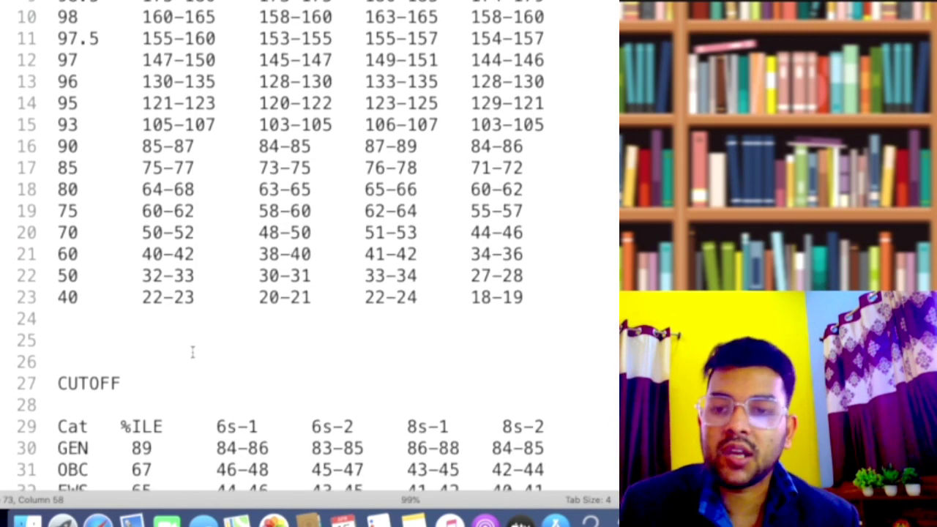
{"action": "scroll", "scroll_direction": "down", "scroll_amount": 3}
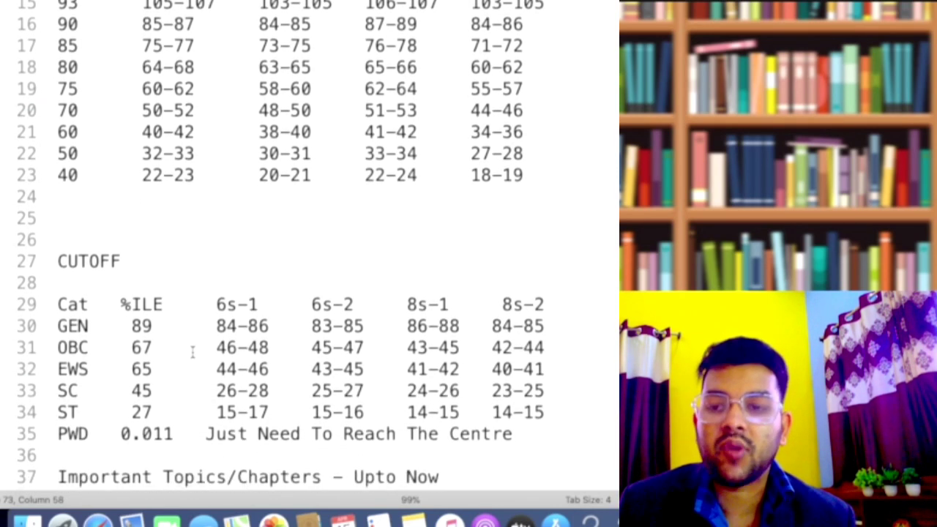
{"action": "scroll", "scroll_direction": "down", "scroll_amount": 3}
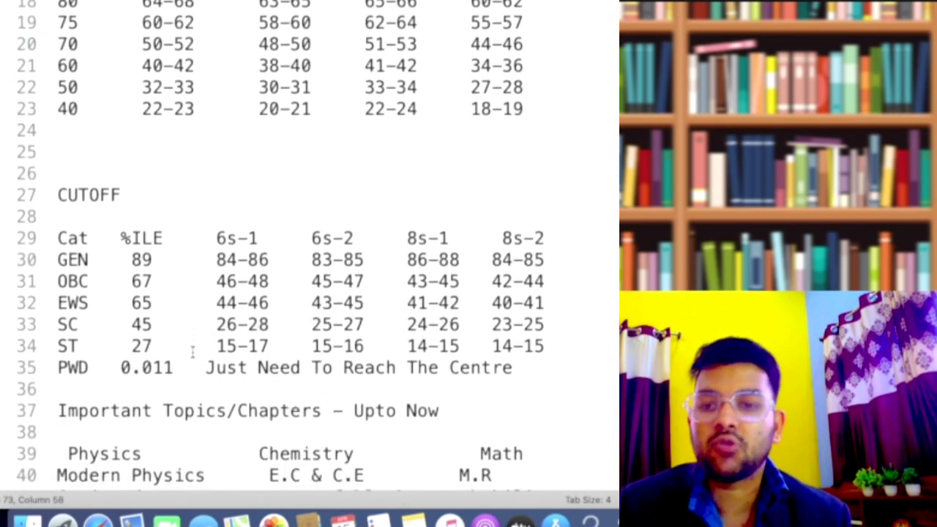
{"action": "scroll", "scroll_direction": "down", "scroll_amount": 3}
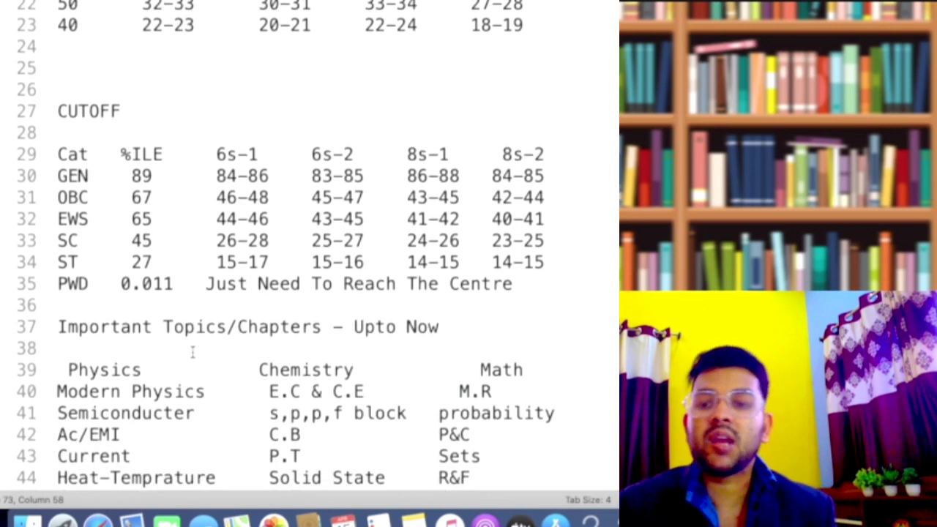
{"action": "scroll", "scroll_direction": "down", "scroll_amount": 3}
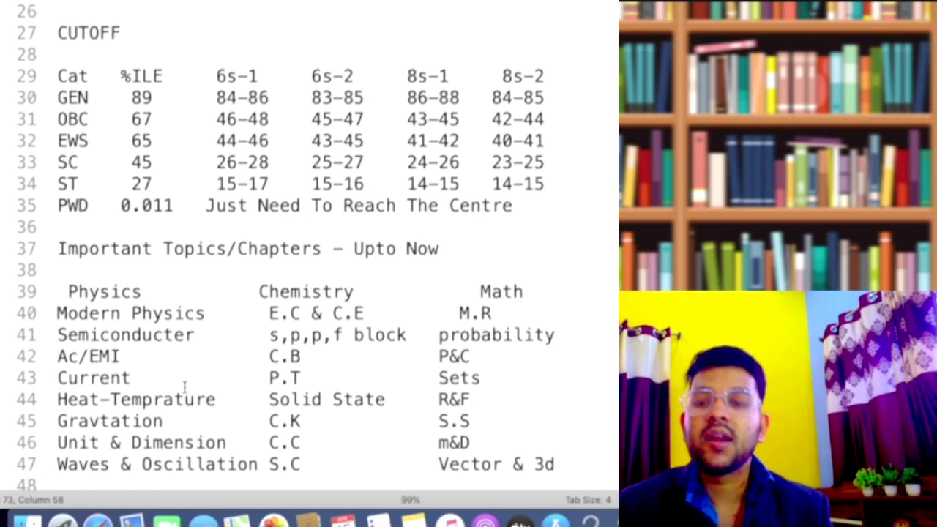
{"action": "scroll", "scroll_direction": "up", "scroll_amount": 3}
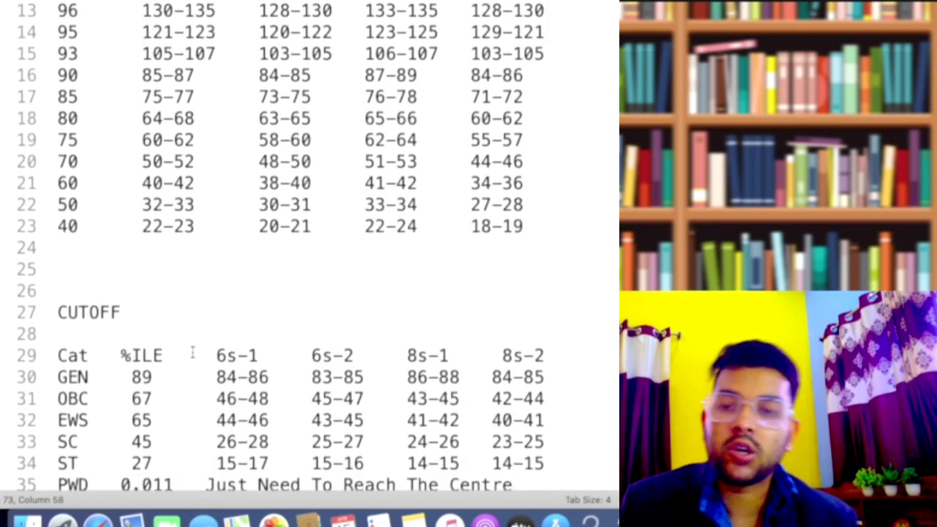
{"action": "scroll", "scroll_direction": "down", "scroll_amount": 3}
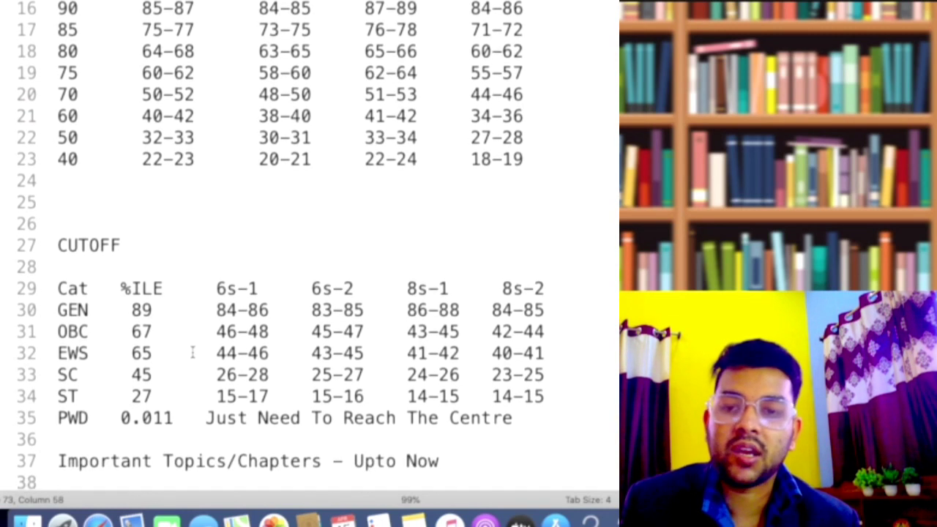
{"action": "scroll", "scroll_direction": "down", "scroll_amount": 3}
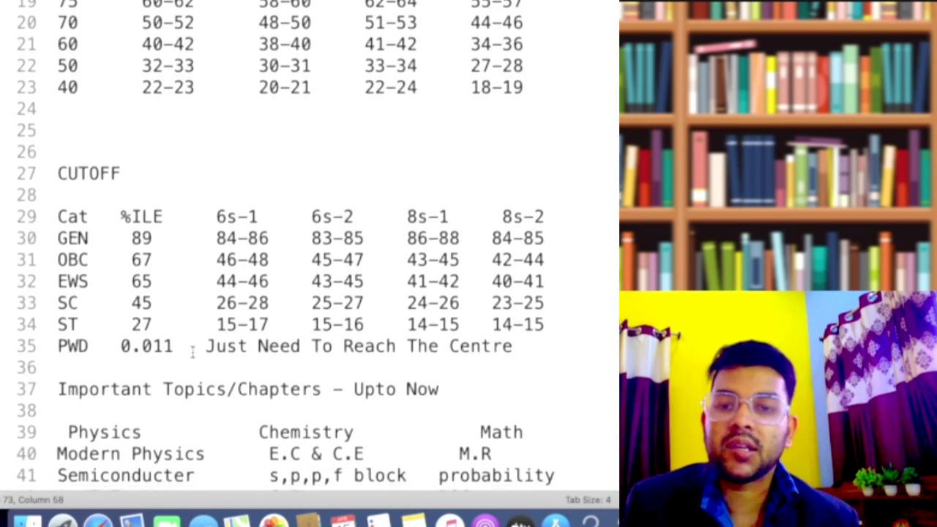
{"action": "scroll", "scroll_direction": "down", "scroll_amount": 3}
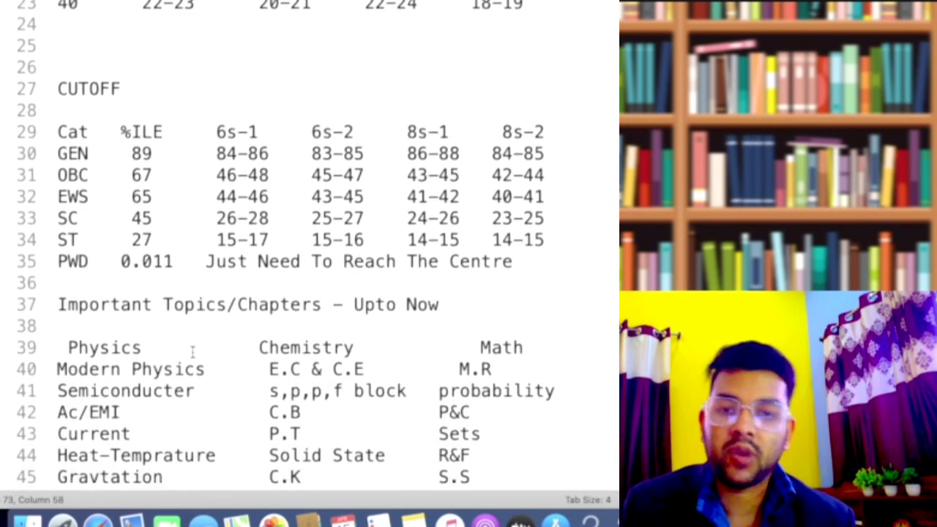
{"action": "scroll", "scroll_direction": "down", "scroll_amount": 3}
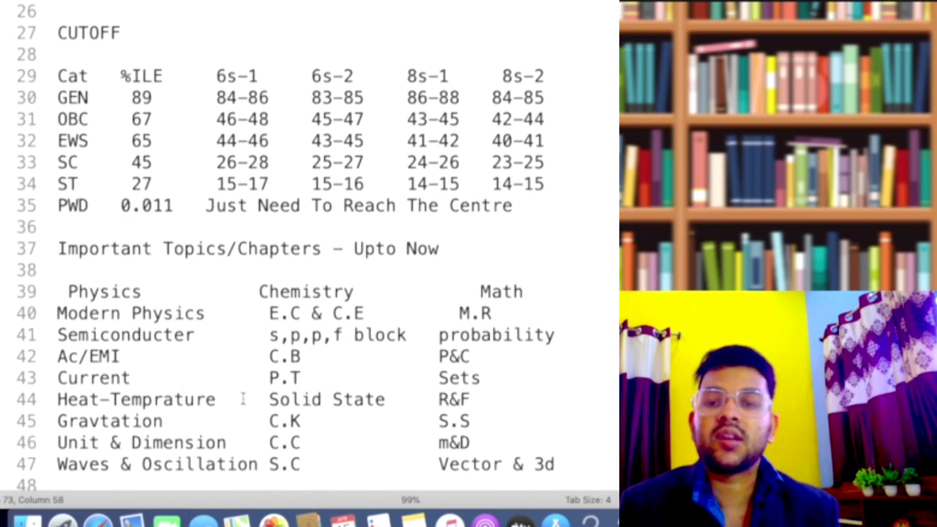
{"action": "scroll", "scroll_direction": "down", "scroll_amount": 3}
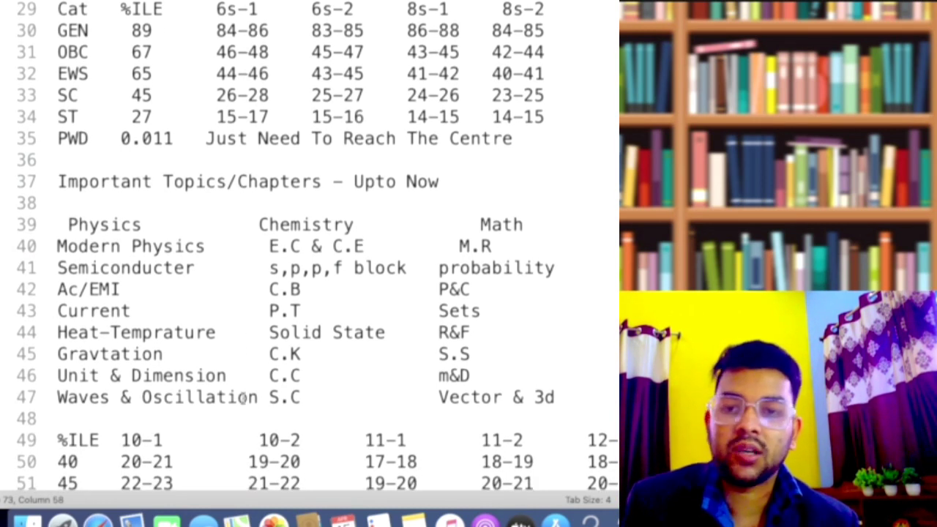
{"action": "scroll", "scroll_direction": "down", "scroll_amount": 3}
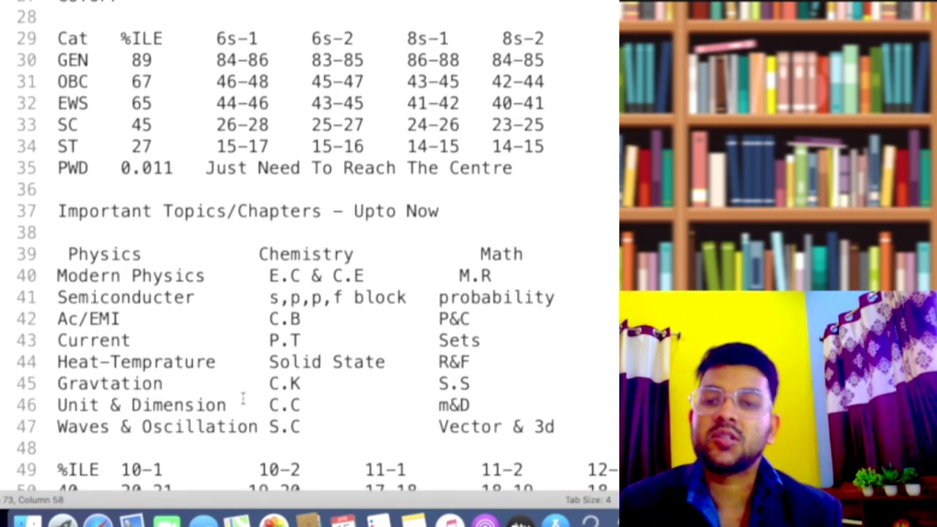
{"action": "scroll", "scroll_direction": "down", "scroll_amount": 3}
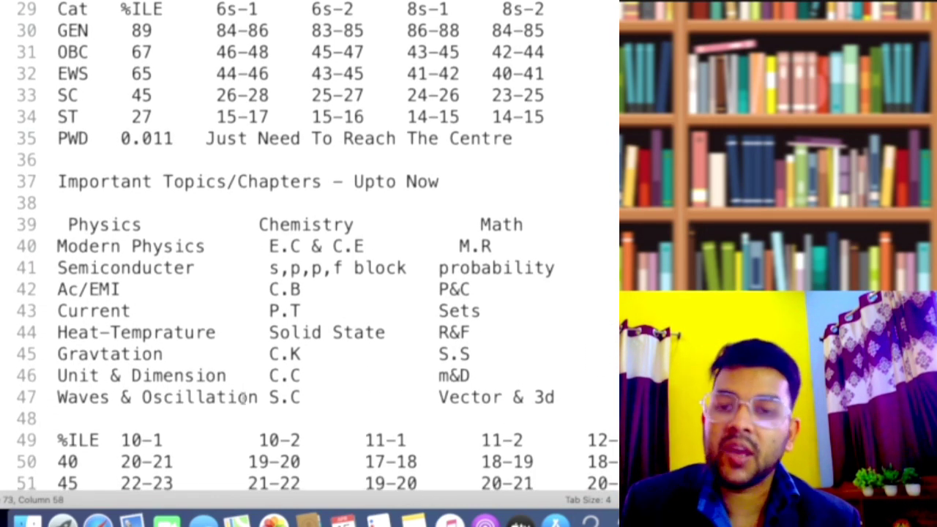
{"action": "scroll", "scroll_direction": "down", "scroll_amount": 3}
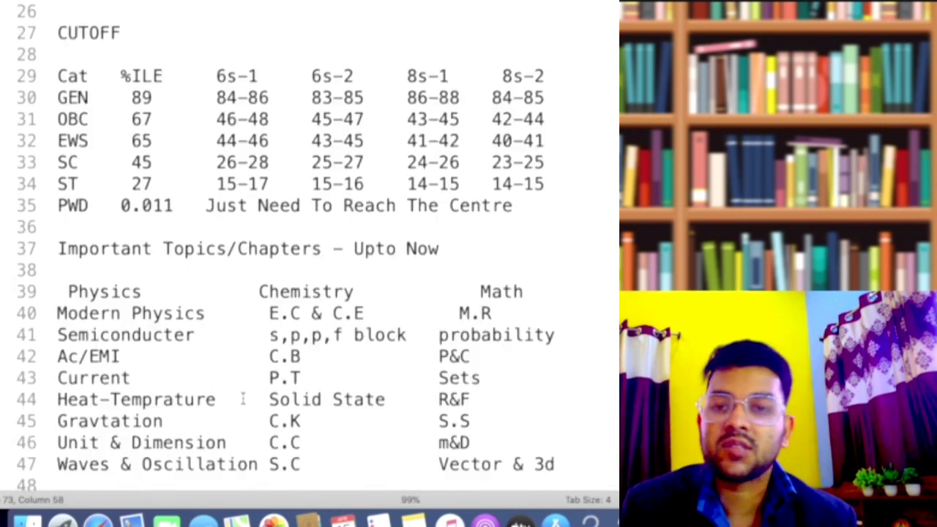
{"action": "scroll", "scroll_direction": "down", "scroll_amount": 3}
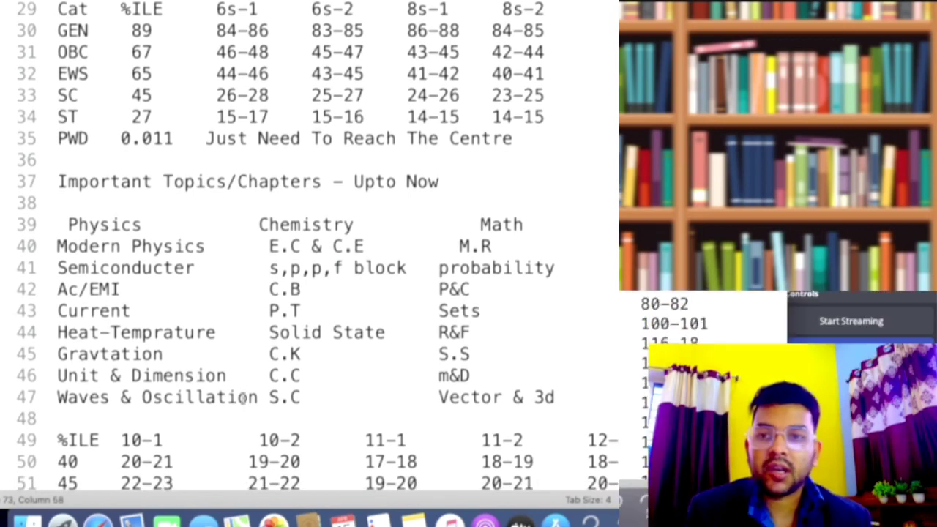
Step: Scroll through the percentile table and place the cursor on row 55's wrapped 25-28 value
{"action": "scroll", "scroll_direction": "down", "scroll_amount": 3}
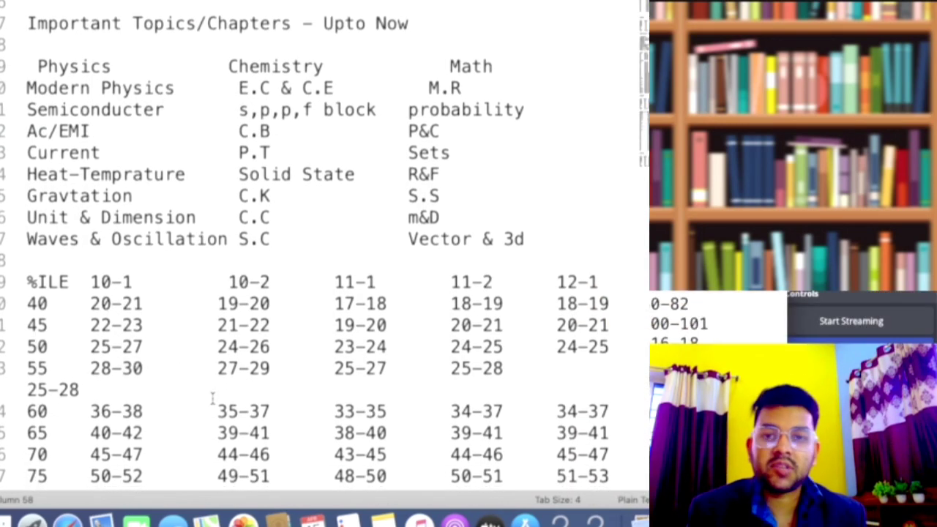
{"action": "scroll", "scroll_direction": "down", "scroll_amount": 3}
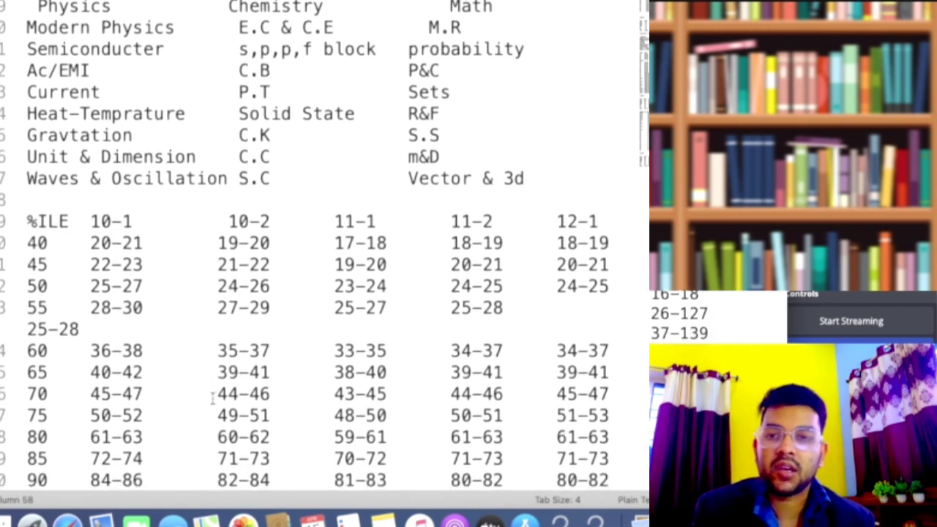
{"action": "scroll", "scroll_direction": "down", "scroll_amount": 3}
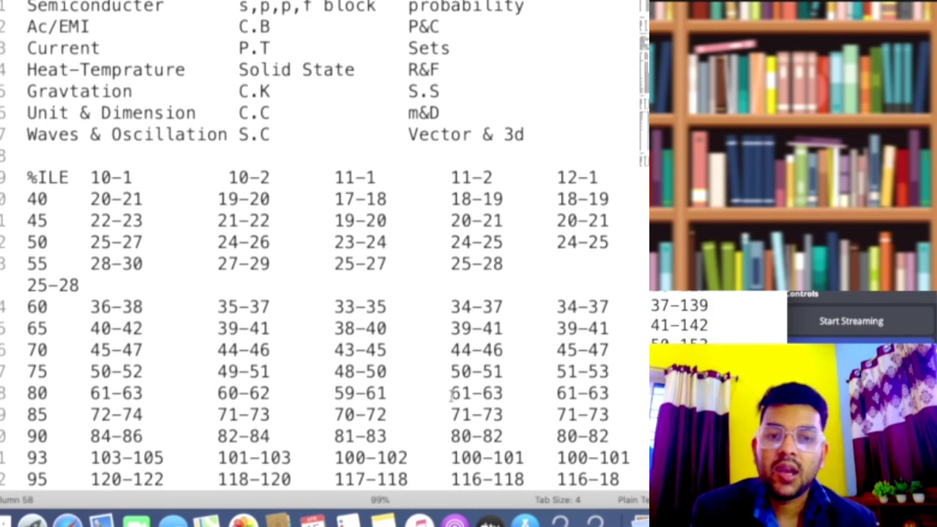
{"action": "left_click", "coordinate": [571, 265]}
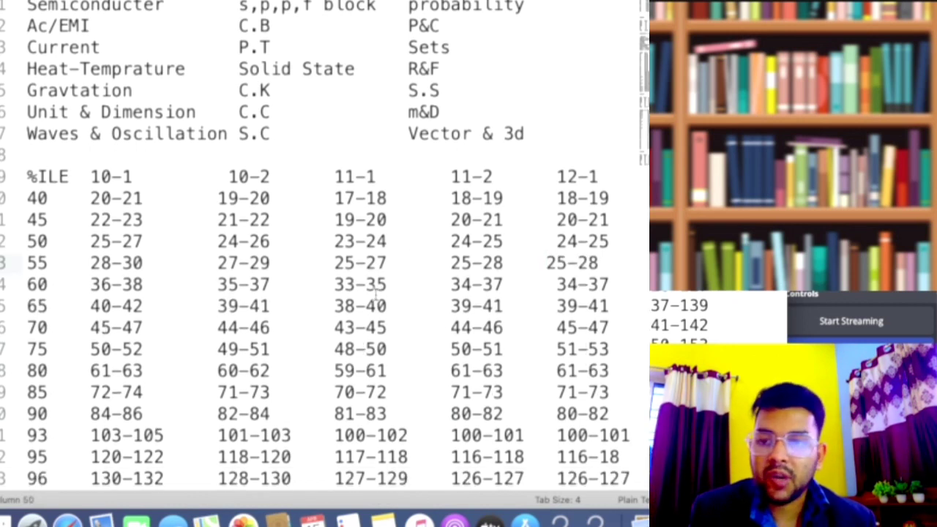
Step: Scroll down to the 99.9 percentile row and the CUTOFF heading below it
{"action": "scroll", "scroll_direction": "down", "scroll_amount": 3}
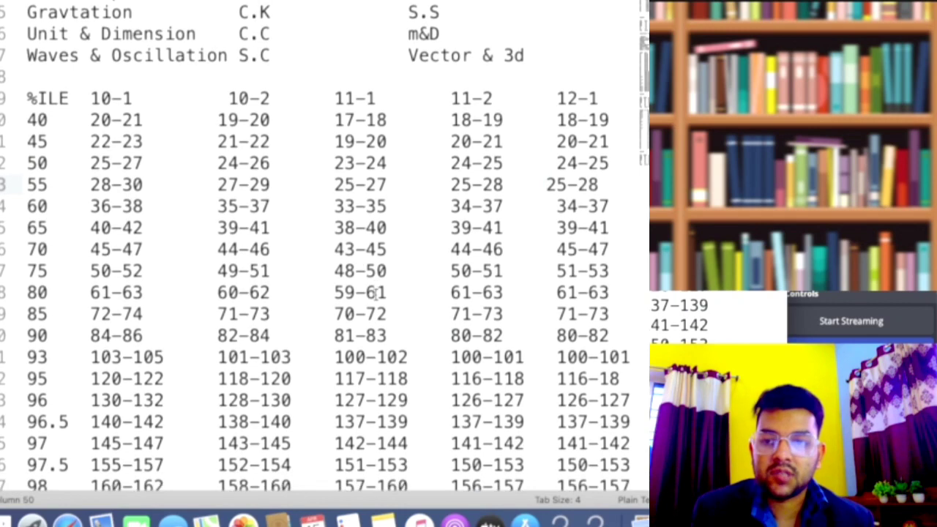
{"action": "scroll", "scroll_direction": "down", "scroll_amount": 3}
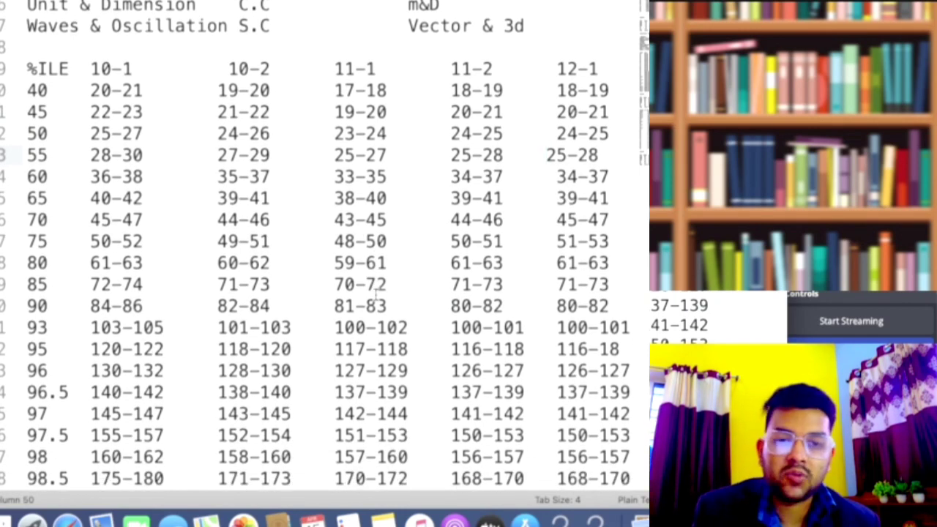
{"action": "scroll", "scroll_direction": "down", "scroll_amount": 3}
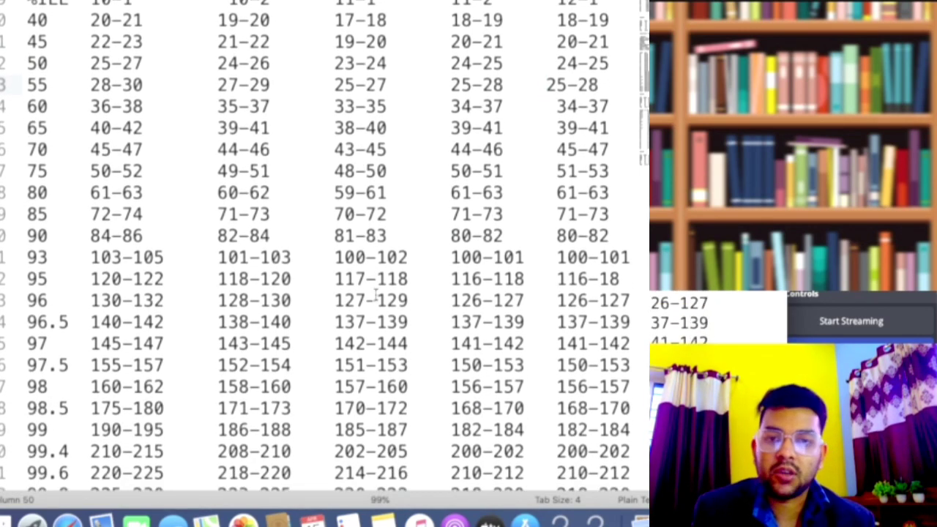
{"action": "scroll", "scroll_direction": "down", "scroll_amount": 3}
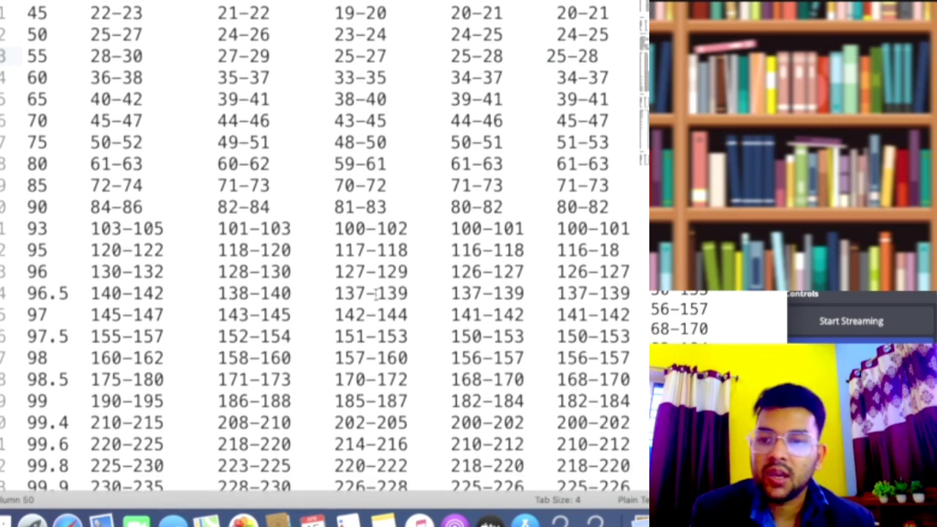
{"action": "scroll", "scroll_direction": "down", "scroll_amount": 3}
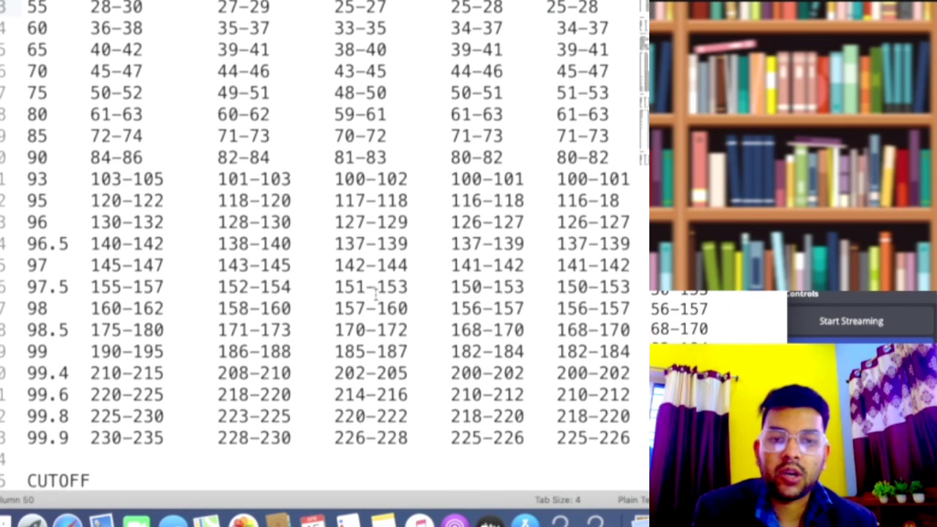
{"action": "scroll", "scroll_direction": "down", "scroll_amount": 3}
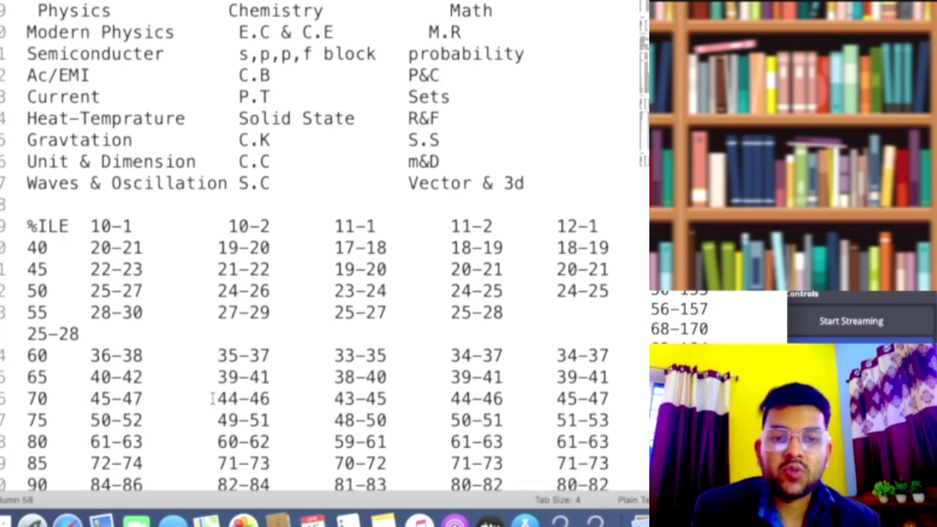
{"action": "scroll", "scroll_direction": "down", "scroll_amount": 3}
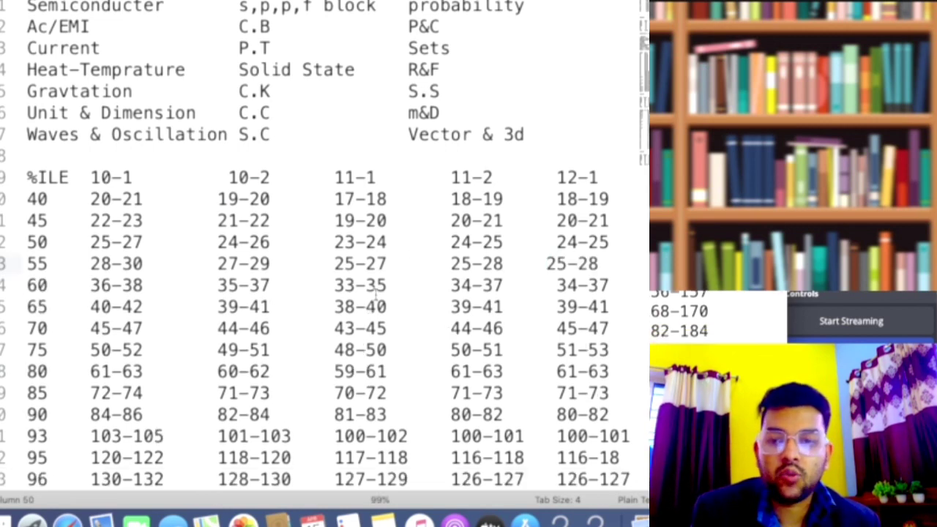
{"action": "scroll", "scroll_direction": "down", "scroll_amount": 3}
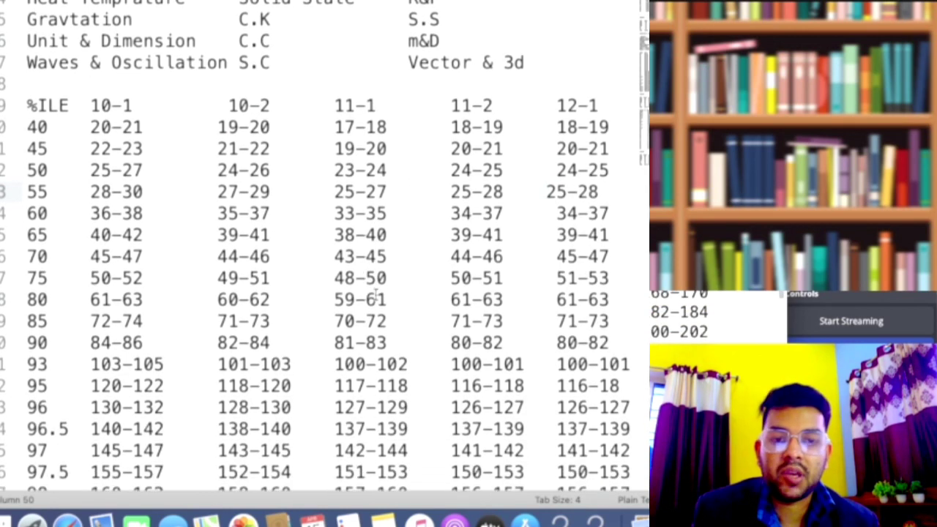
{"action": "scroll", "scroll_direction": "down", "scroll_amount": 3}
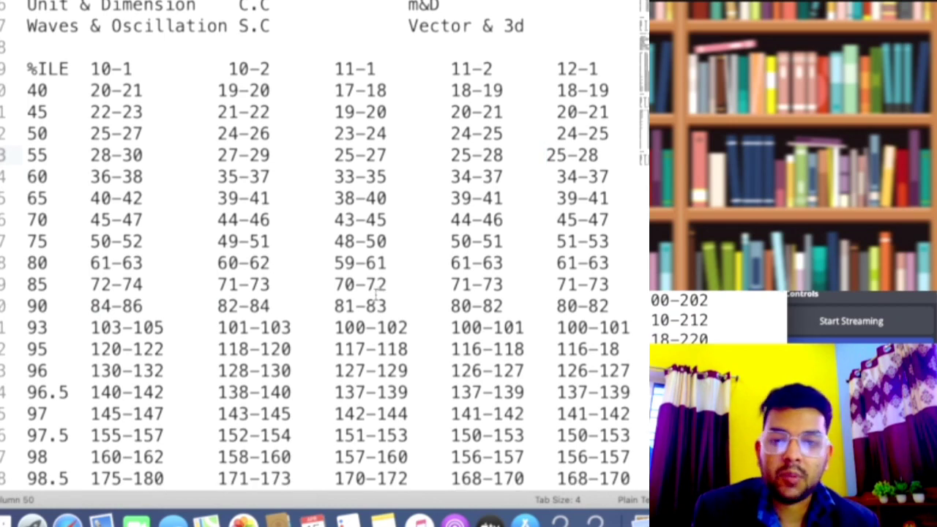
{"action": "scroll", "scroll_direction": "down", "scroll_amount": 3}
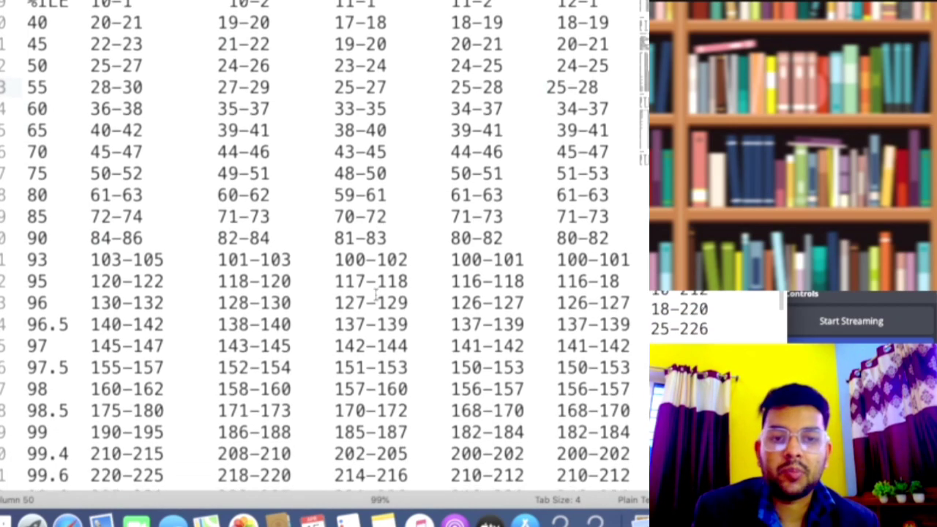
{"action": "scroll", "scroll_direction": "down", "scroll_amount": 3}
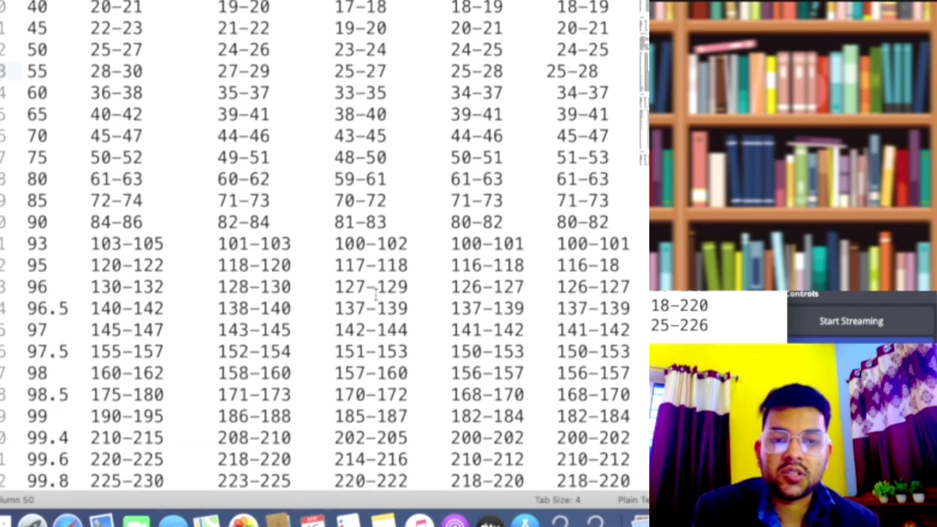
{"action": "scroll", "scroll_direction": "down", "scroll_amount": 3}
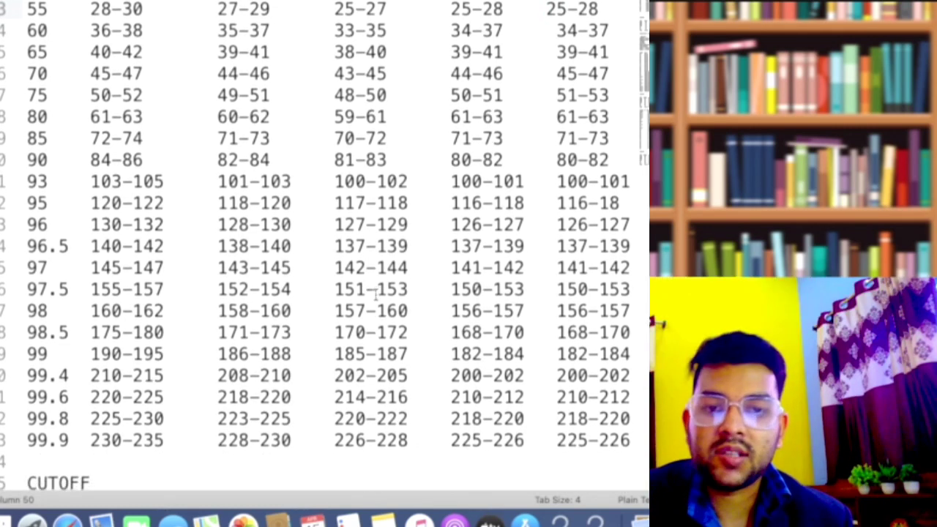
Step: Scroll past the category cutoff table to the Marks Vs Percentile table, 99.9 down to 70
{"action": "scroll", "scroll_direction": "down", "scroll_amount": 3}
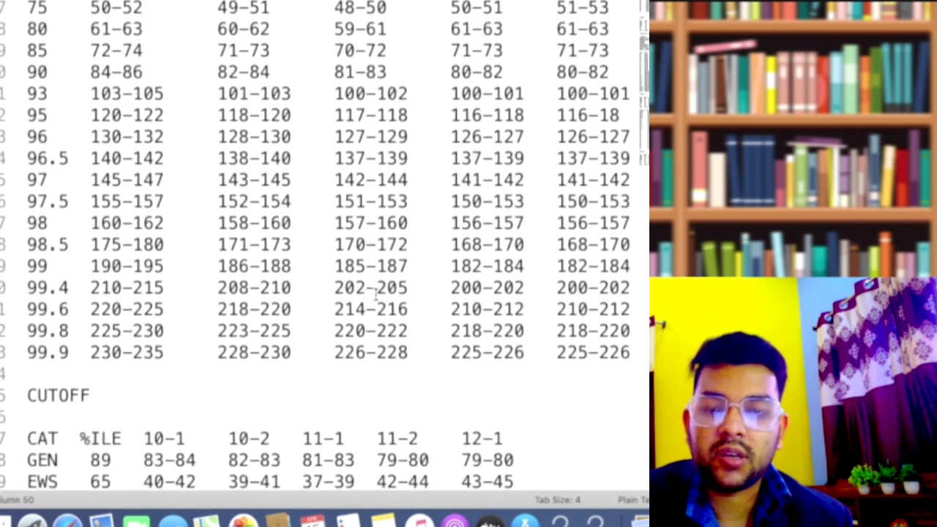
{"action": "scroll", "scroll_direction": "down", "scroll_amount": 3}
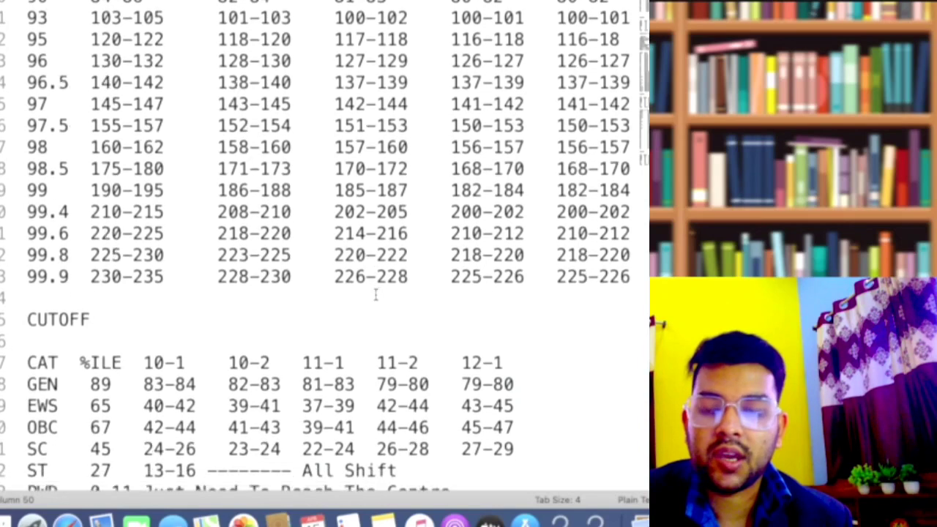
{"action": "scroll", "scroll_direction": "down", "scroll_amount": 3}
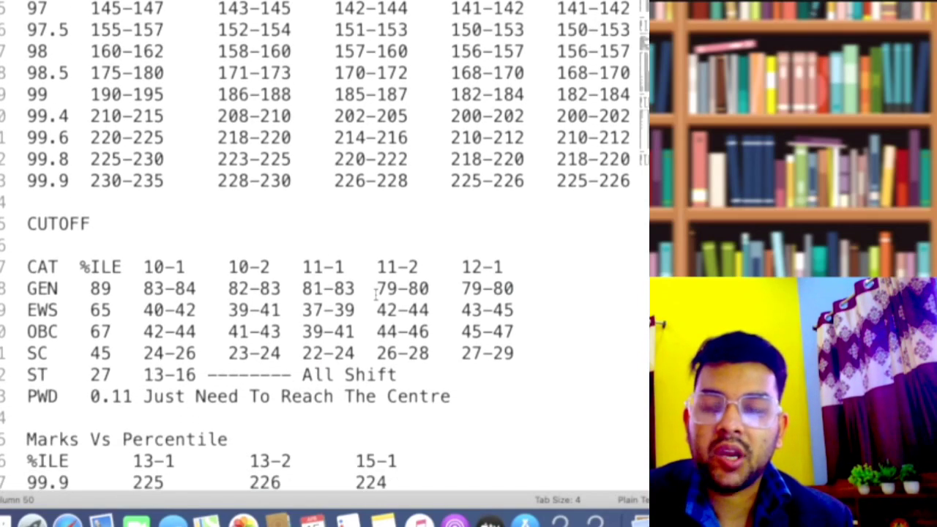
{"action": "scroll", "scroll_direction": "down", "scroll_amount": 3}
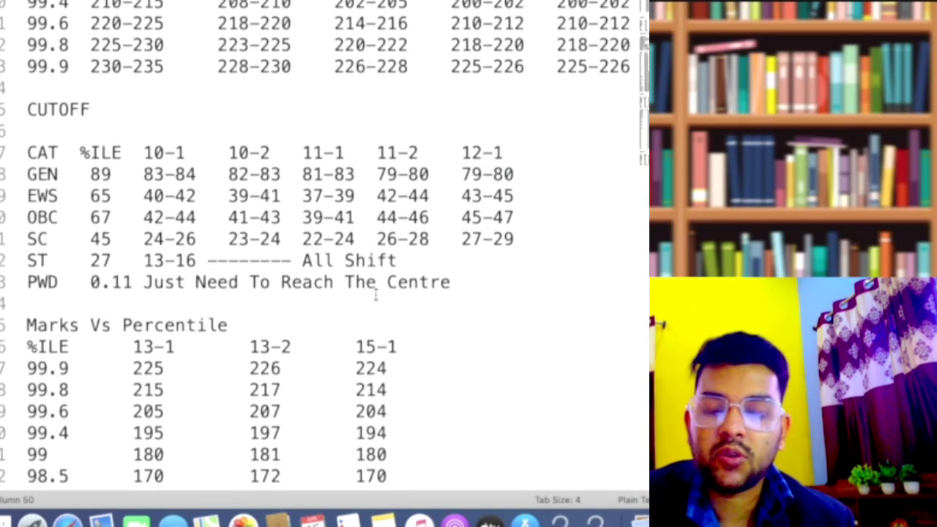
{"action": "scroll", "scroll_direction": "down", "scroll_amount": 3}
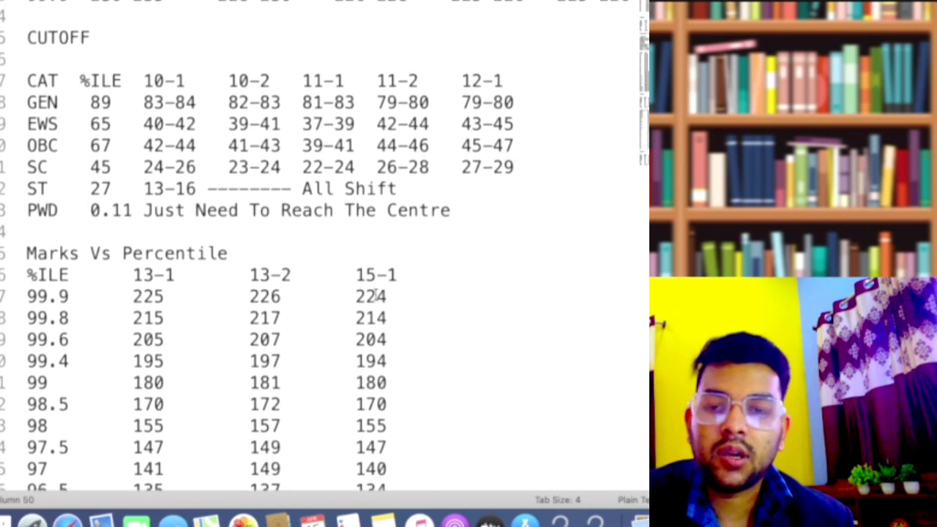
{"action": "scroll", "scroll_direction": "down", "scroll_amount": 3}
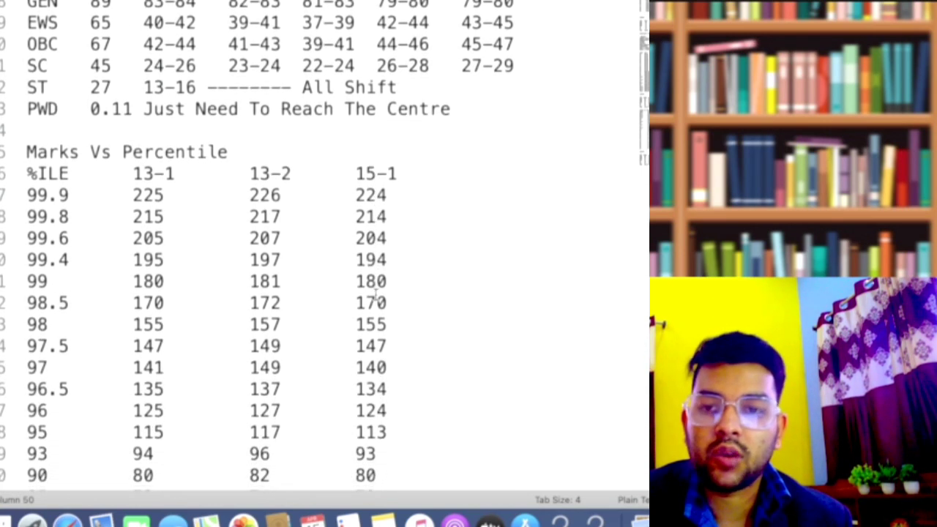
{"action": "scroll", "scroll_direction": "down", "scroll_amount": 3}
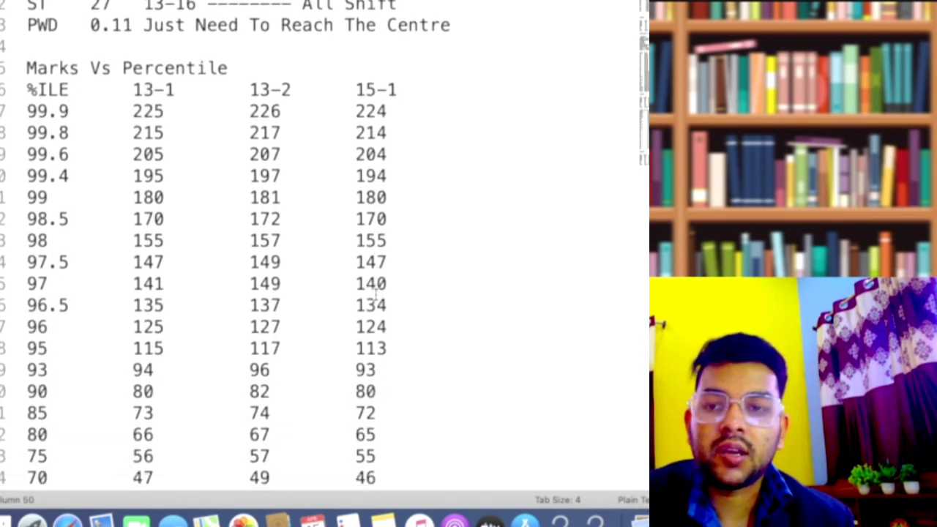
Step: Scroll down to the 40-percentile row and the 13-1/13-2/15-1 CUTOFF table beneath it
{"action": "scroll", "scroll_direction": "down", "scroll_amount": 3}
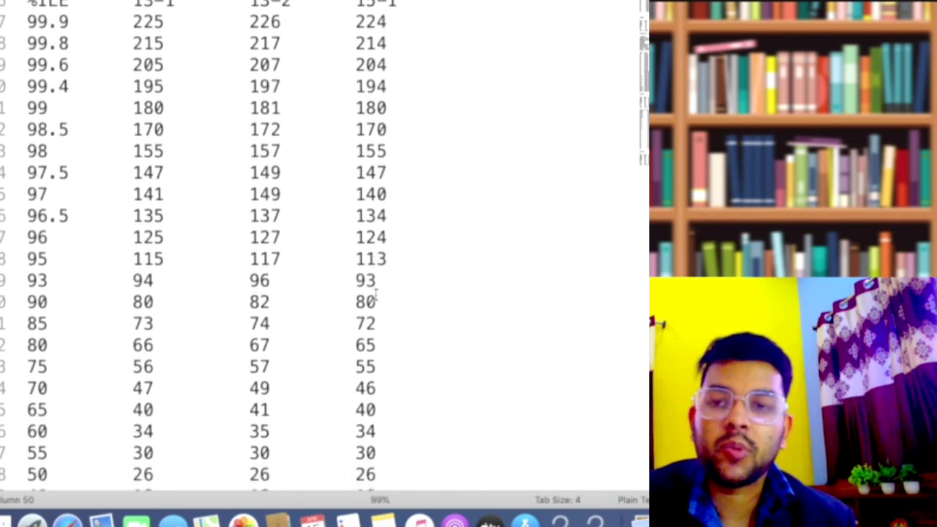
{"action": "scroll", "scroll_direction": "down", "scroll_amount": 3}
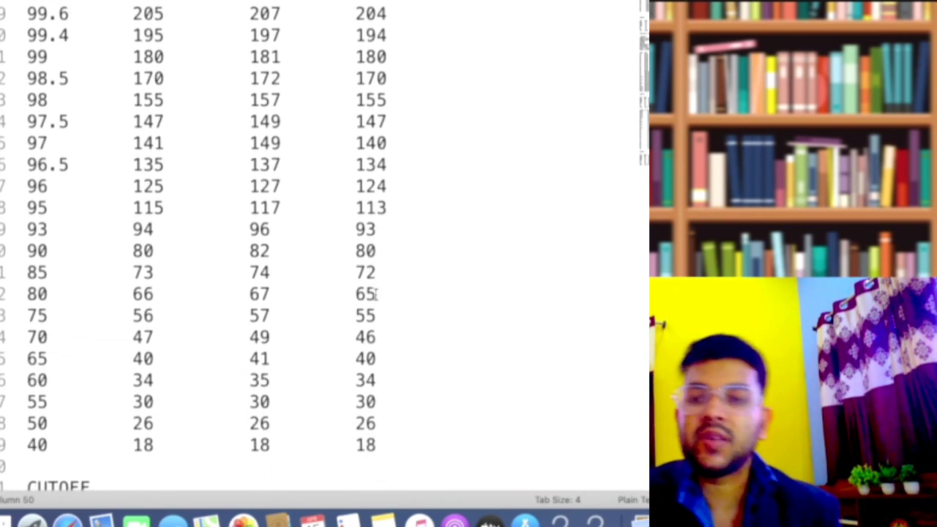
{"action": "scroll", "scroll_direction": "down", "scroll_amount": 3}
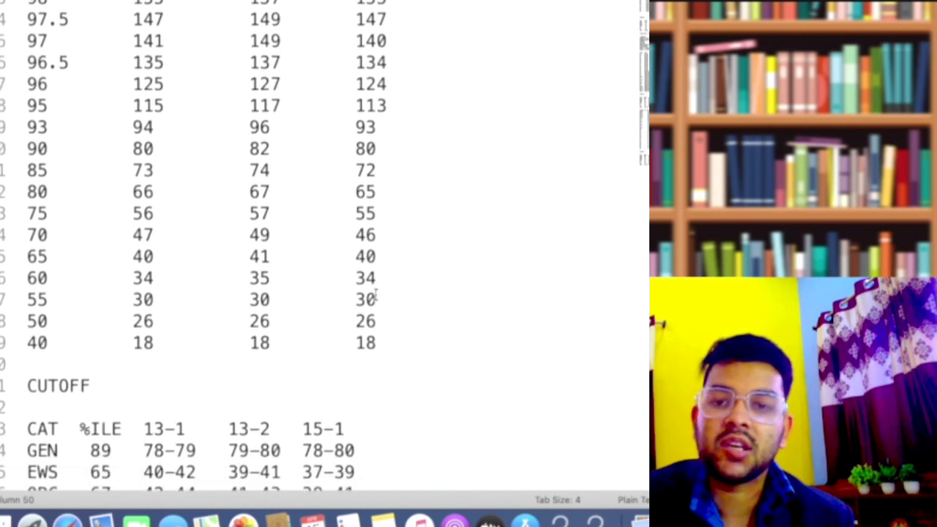
{"action": "scroll", "scroll_direction": "down", "scroll_amount": 3}
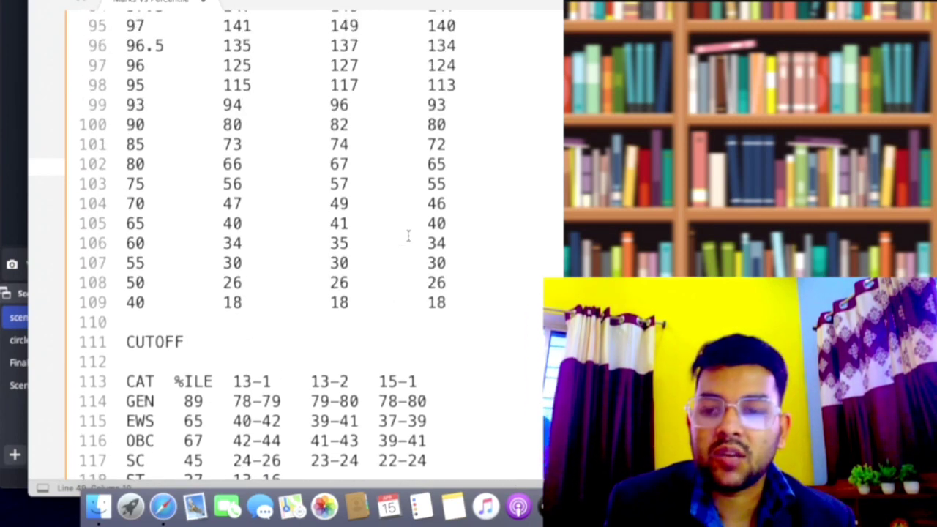
{"action": "scroll", "scroll_direction": "down", "scroll_amount": 3}
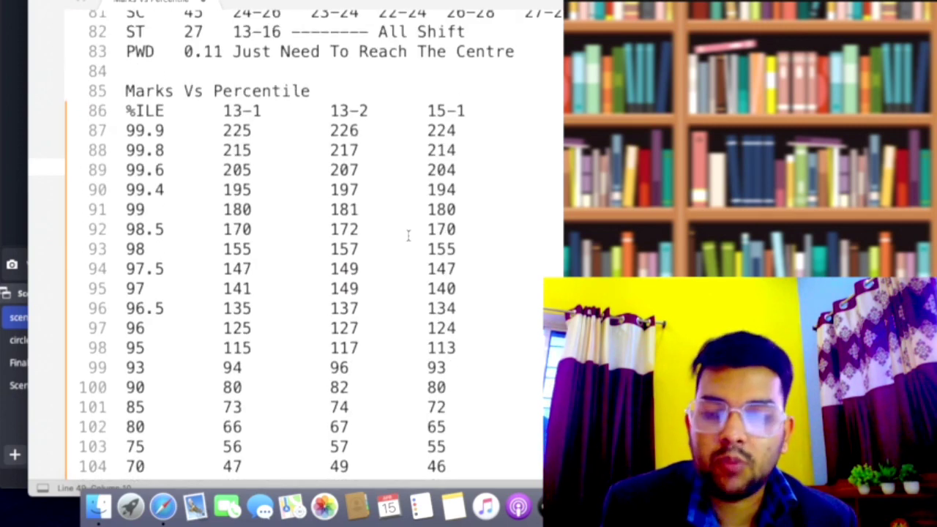